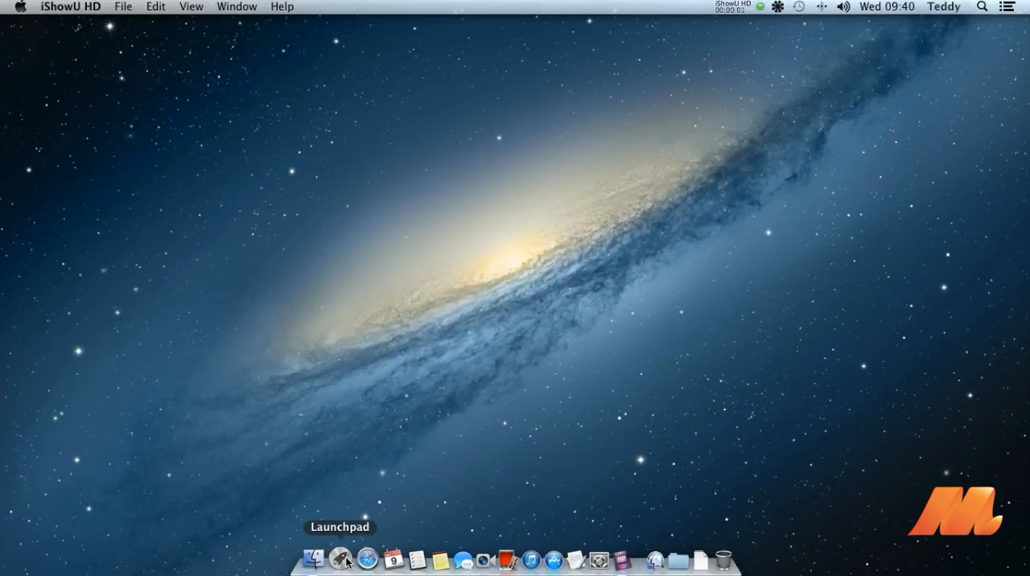
# Launch Wineskin Winery from the Emulator folder in Launchpad.
pyautogui.click(339, 557)
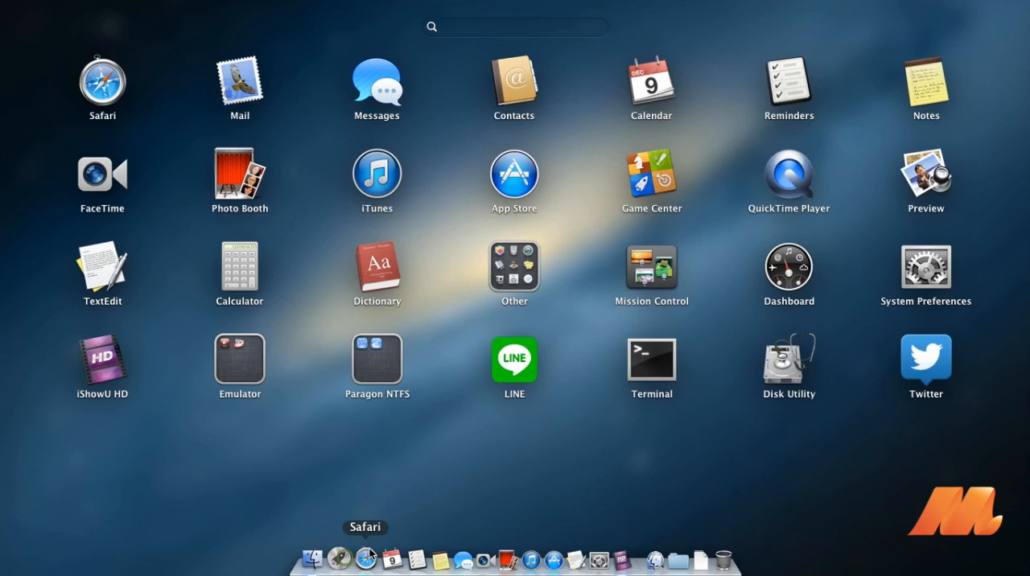
pyautogui.moveTo(207, 389)
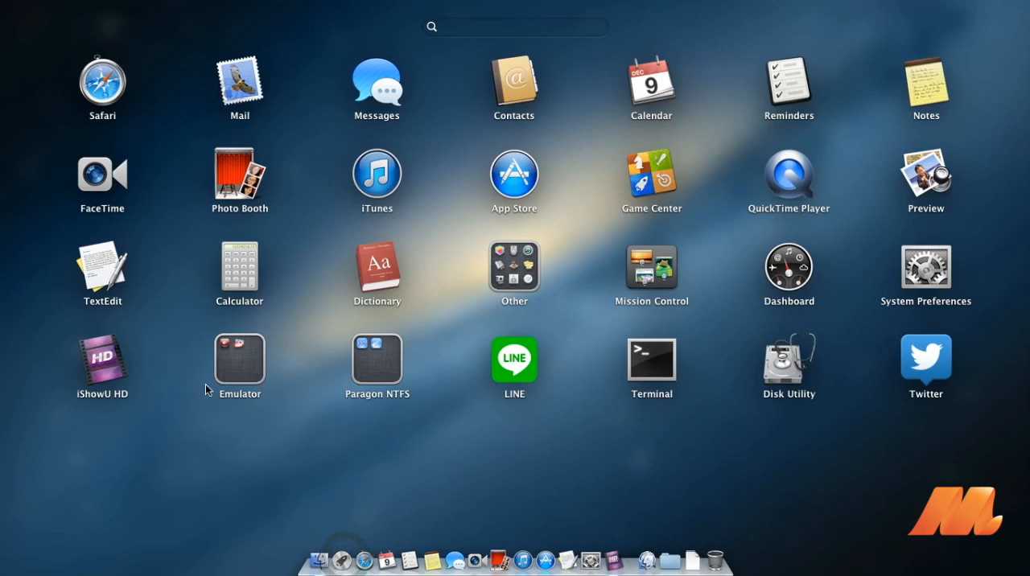
pyautogui.click(238, 354)
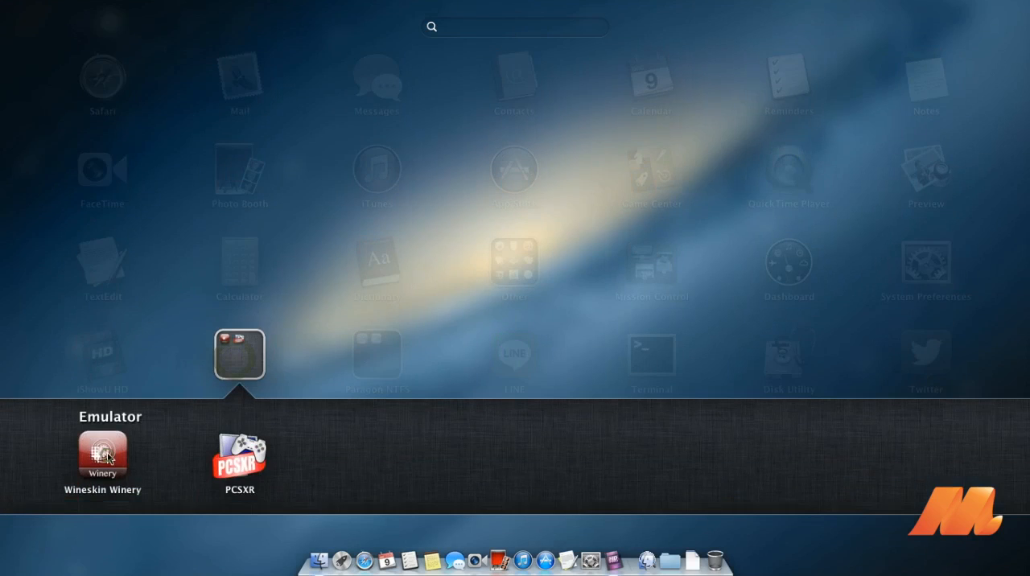
pyautogui.click(103, 454)
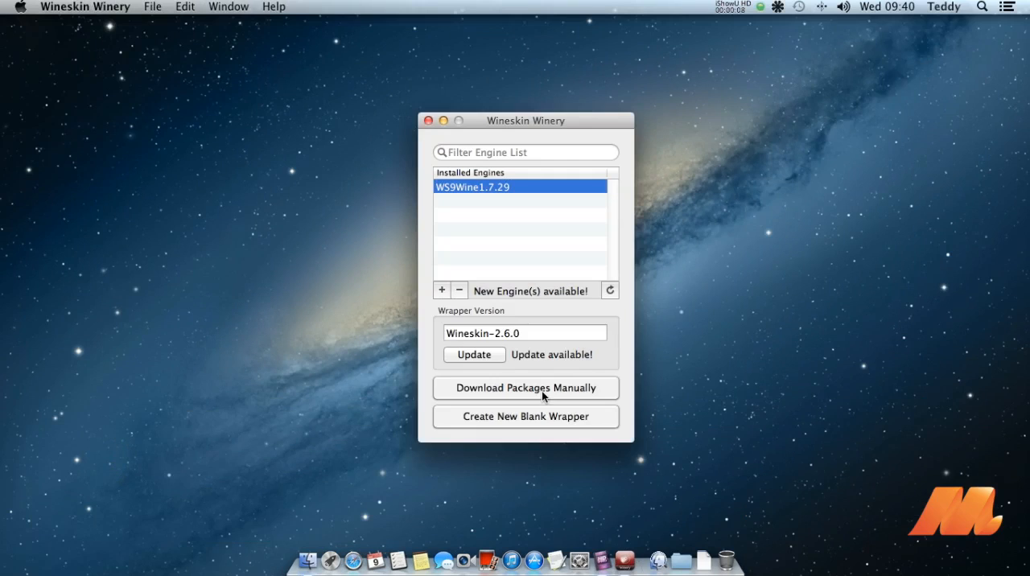
# Create a new blank wrapper named PES and let it build.
pyautogui.click(524, 416)
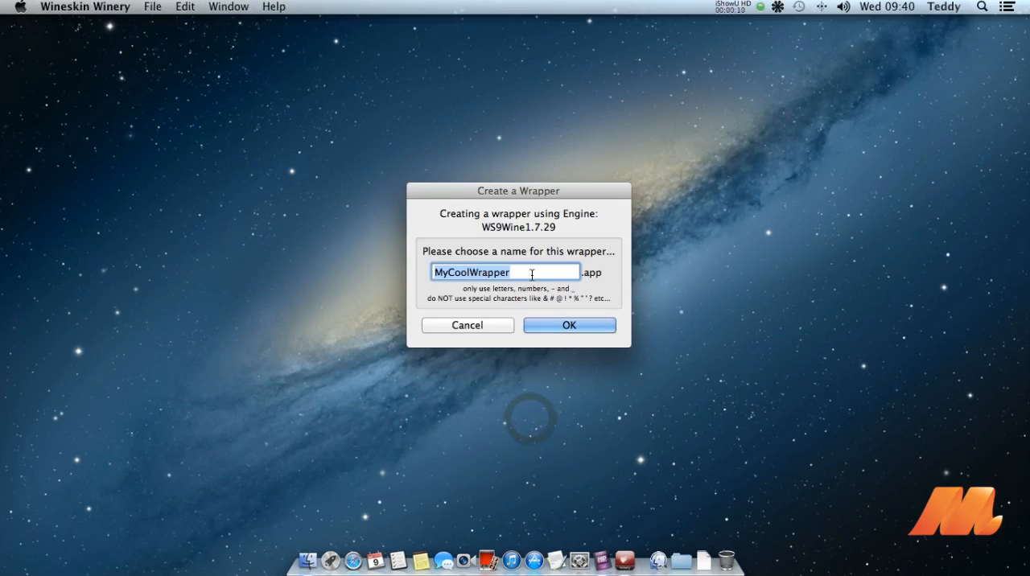
pyautogui.write('PES')
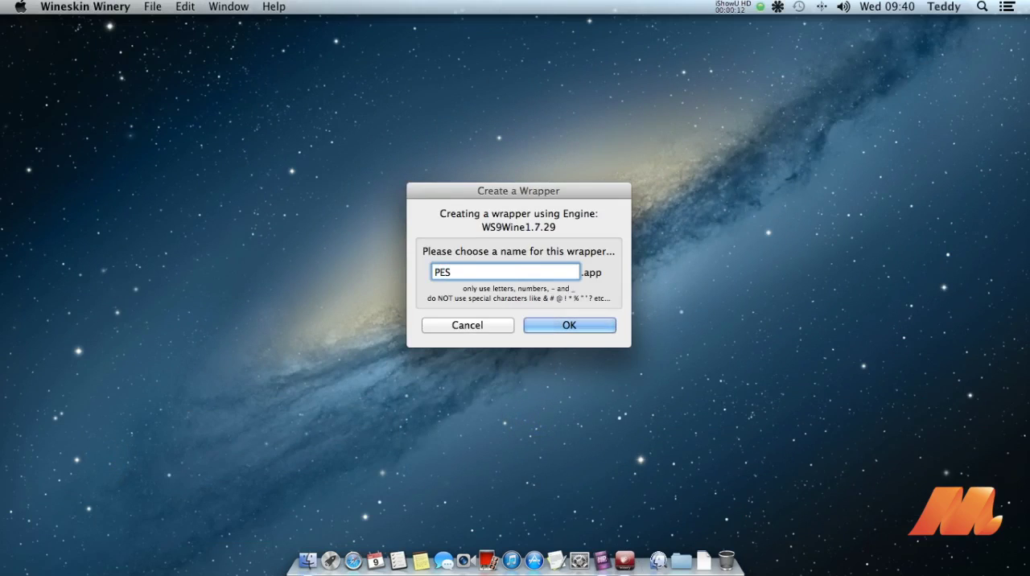
pyautogui.click(570, 325)
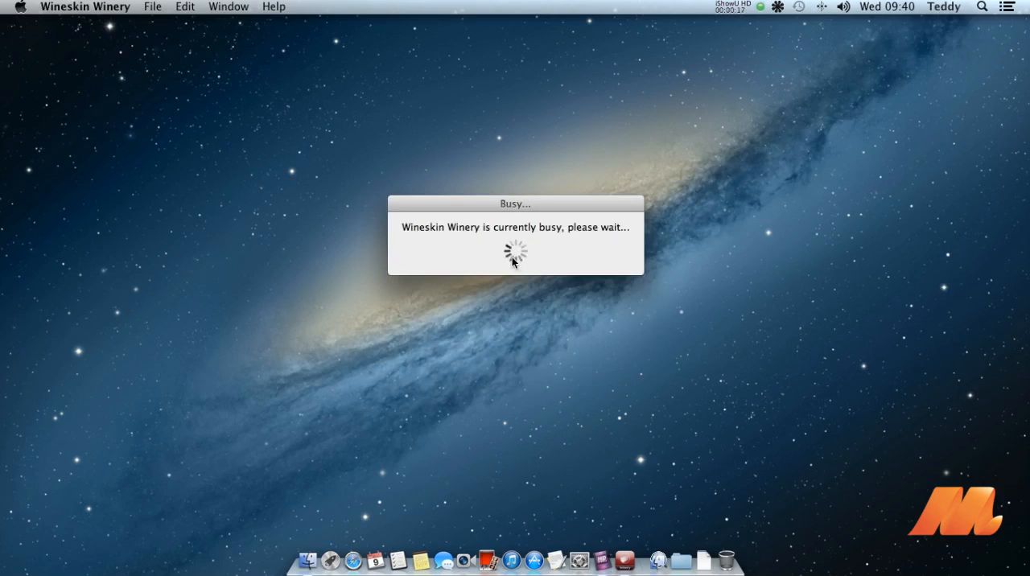
pyautogui.moveTo(537, 275)
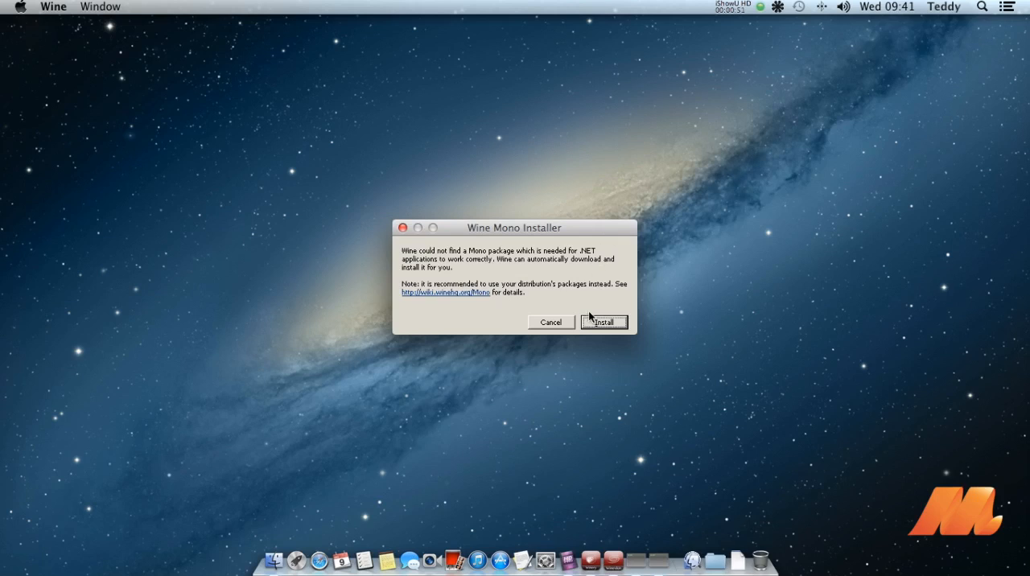
# Install the Wine Mono and Wine Gecko support packages into the wrapper.
pyautogui.click(602, 322)
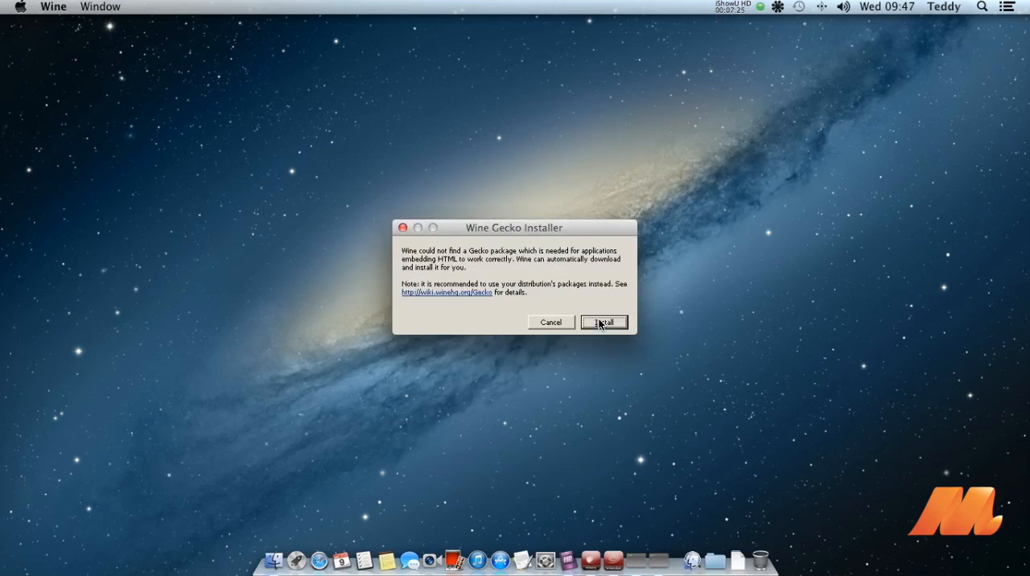
pyautogui.click(603, 322)
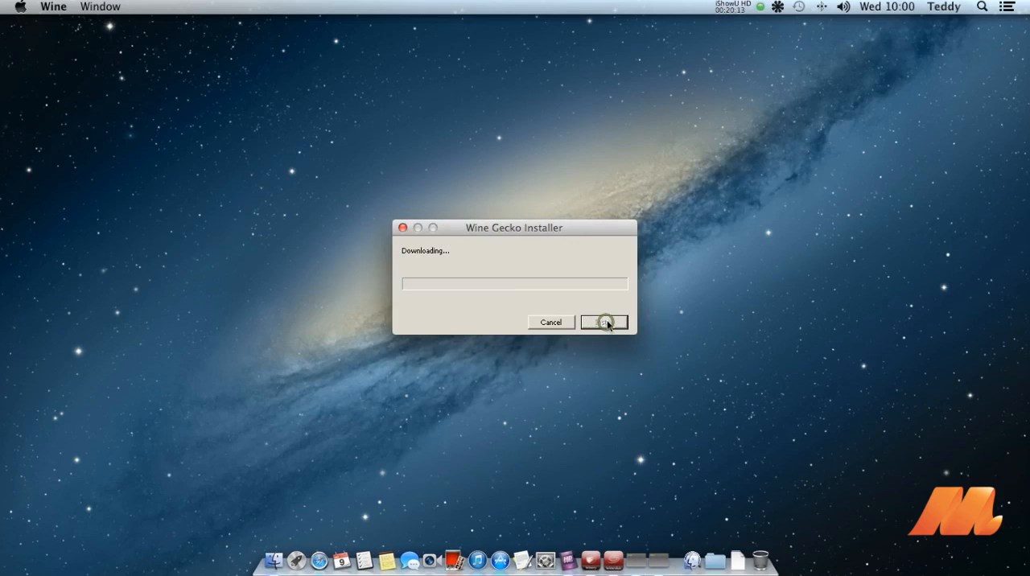
pyautogui.moveTo(658, 330)
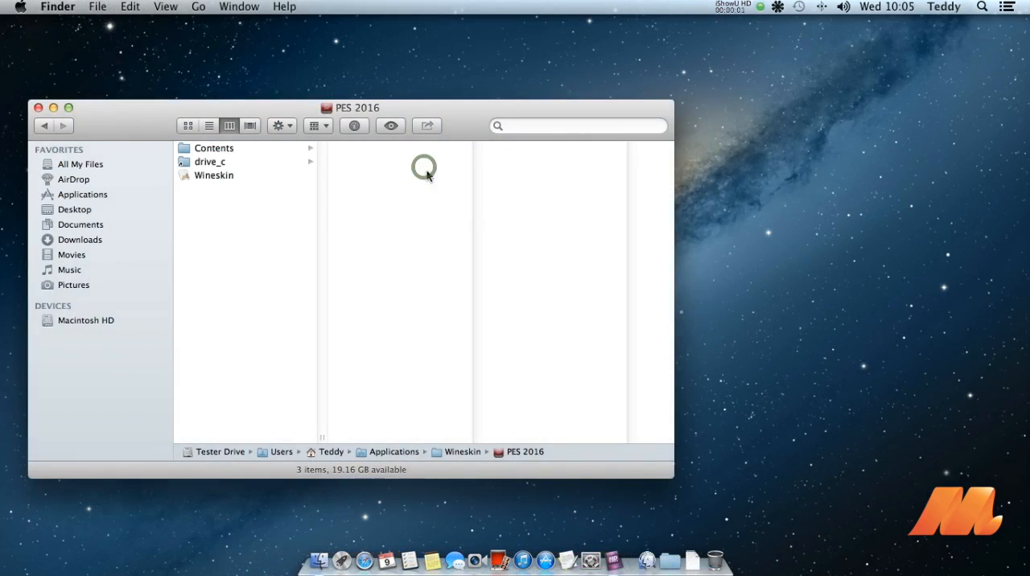
# Launch the wrapper's Wineskin app and start Install Software with Choose Setup Executable.
pyautogui.click(214, 175)
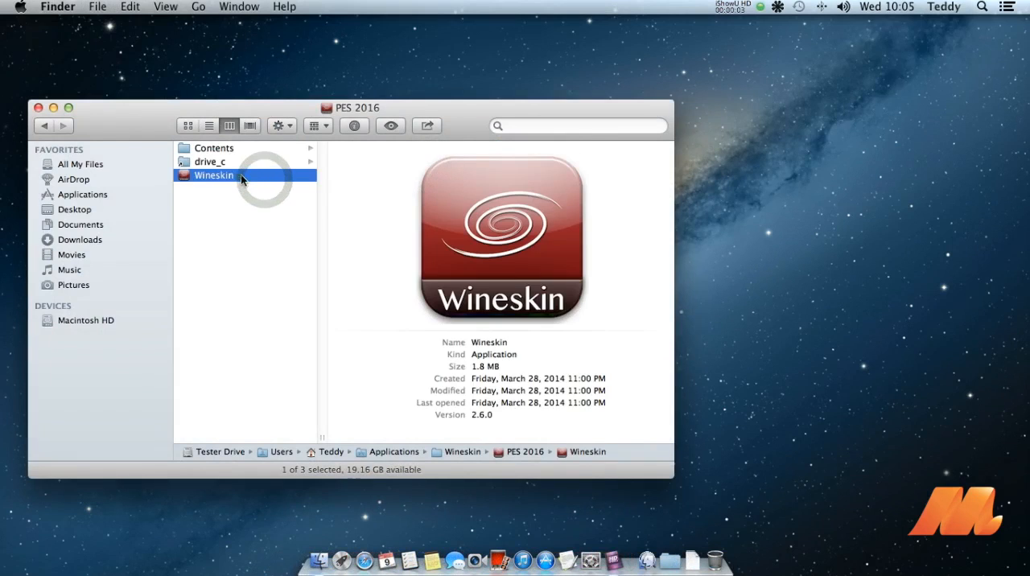
pyautogui.doubleClick(212, 176)
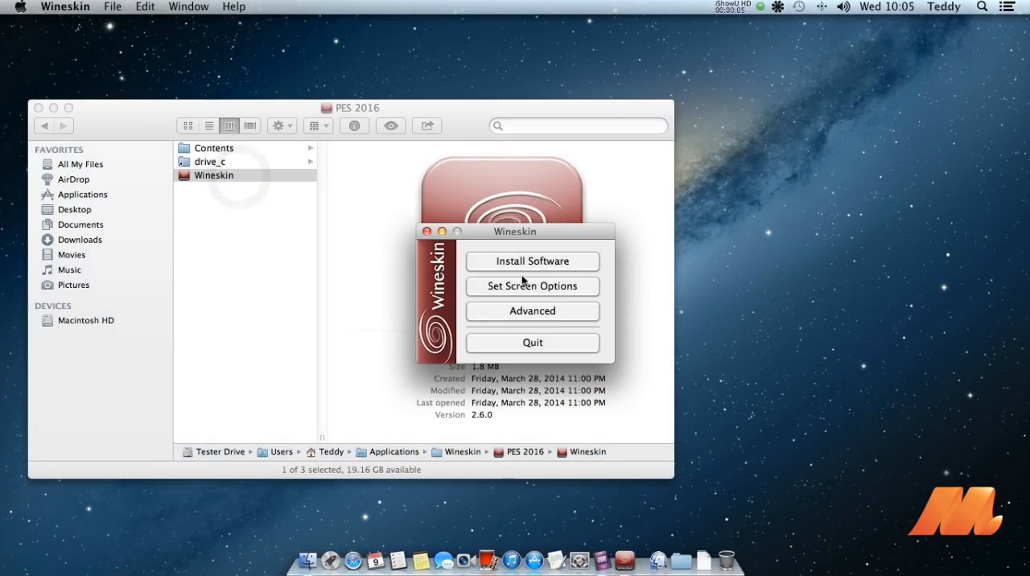
pyautogui.click(531, 261)
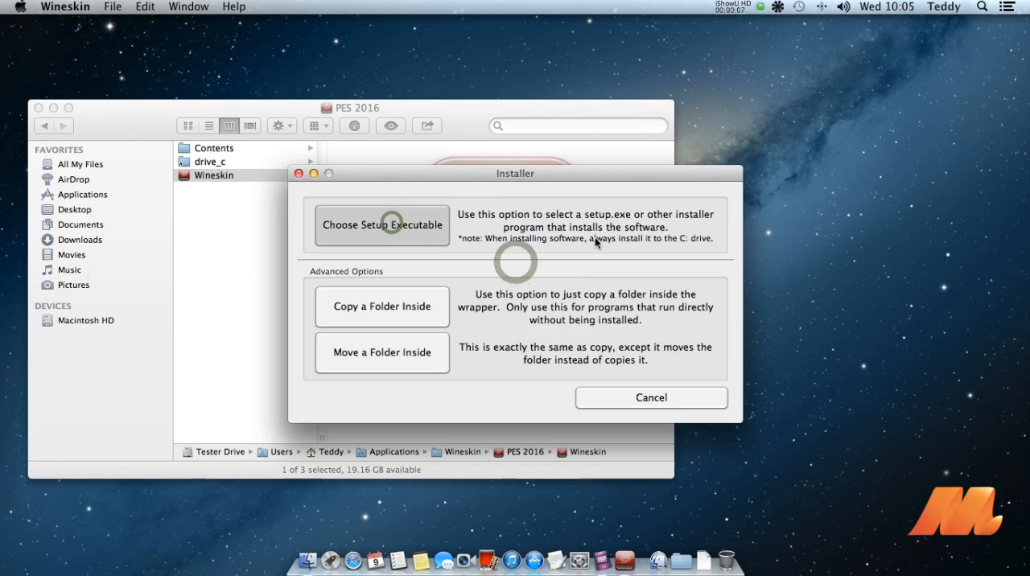
pyautogui.click(381, 225)
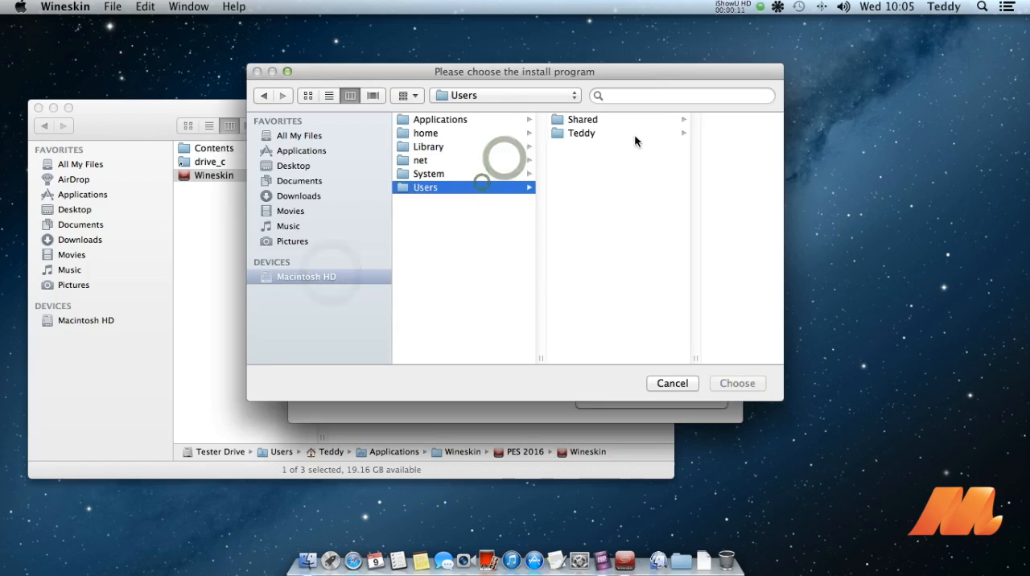
# Run Desktop/PES 2016/setup.exe as the installer inside the wrapper.
pyautogui.click(511, 132)
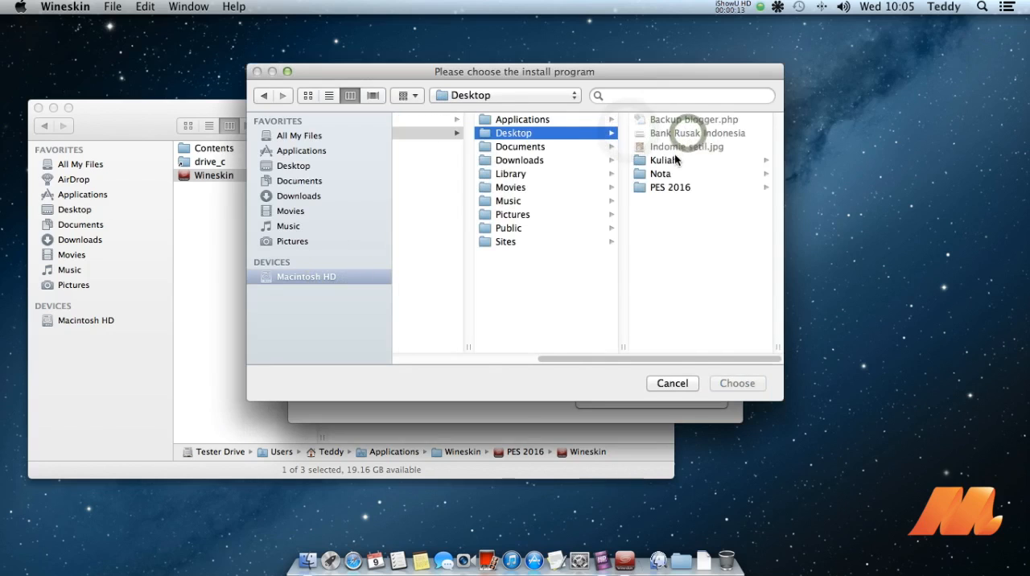
pyautogui.click(669, 187)
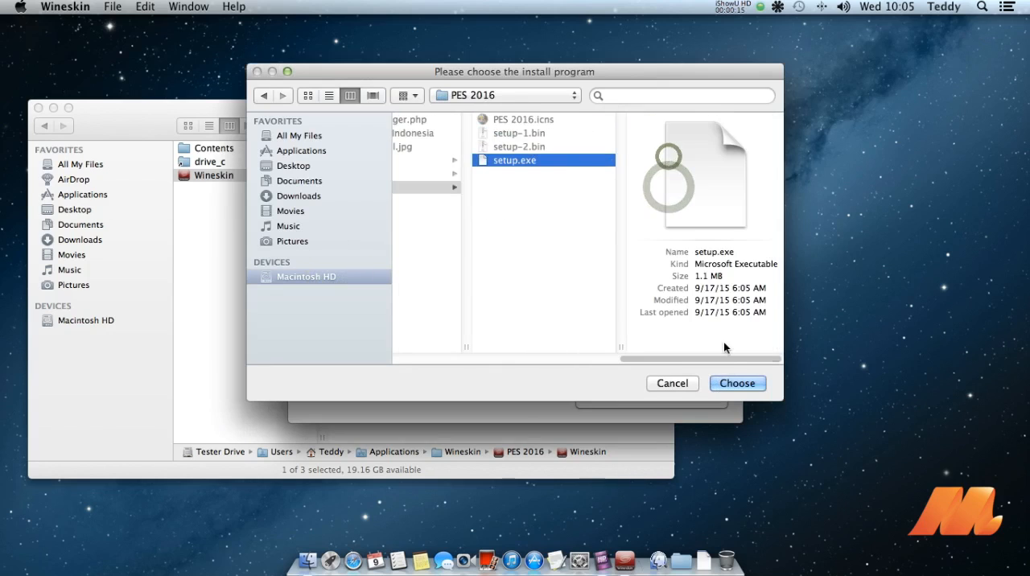
pyautogui.click(737, 383)
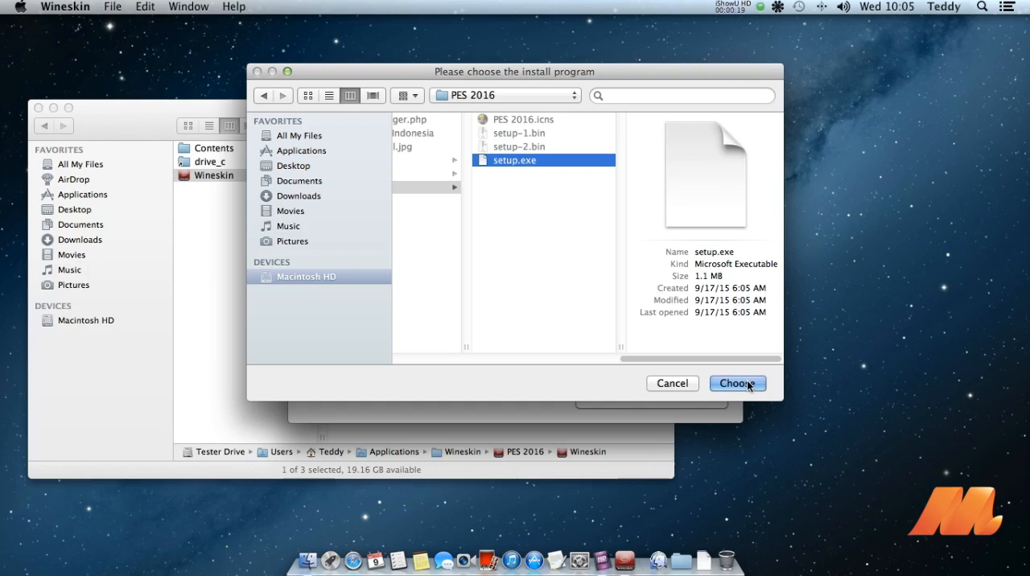
pyautogui.moveTo(515, 70); pyautogui.dragTo(495, 128)
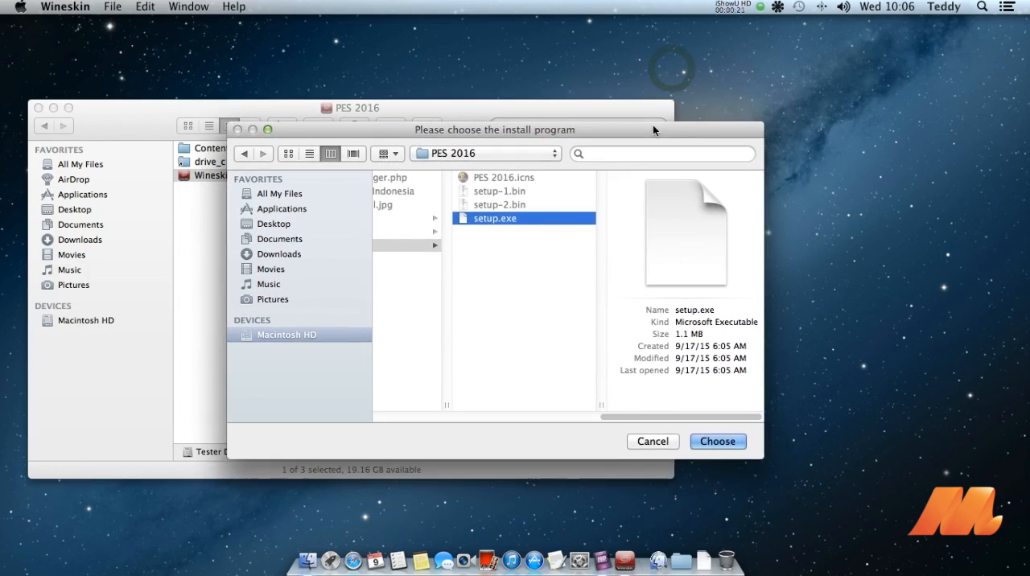
pyautogui.click(716, 441)
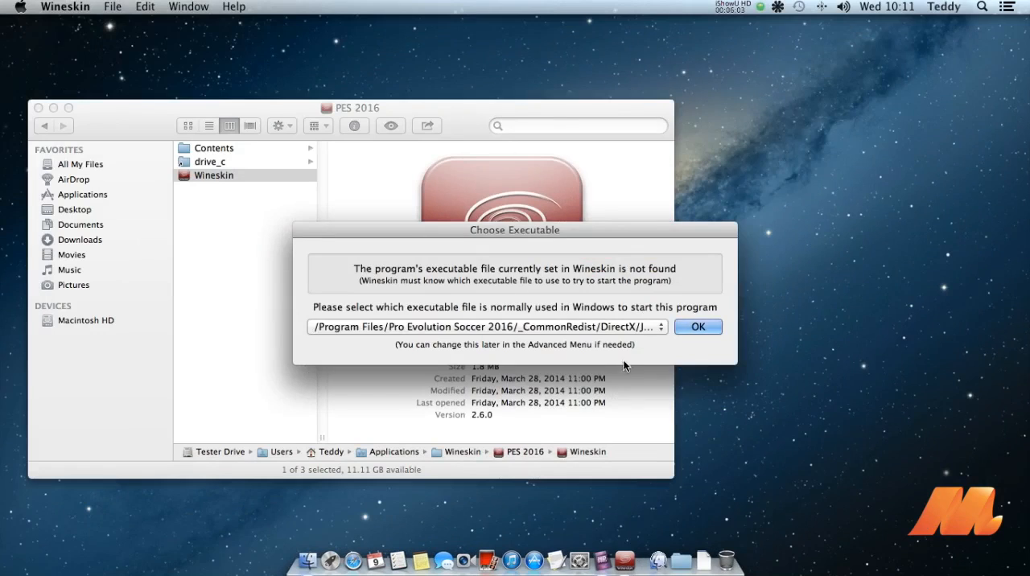
# Accept the suggested program executable for the wrapper.
pyautogui.click(652, 327)
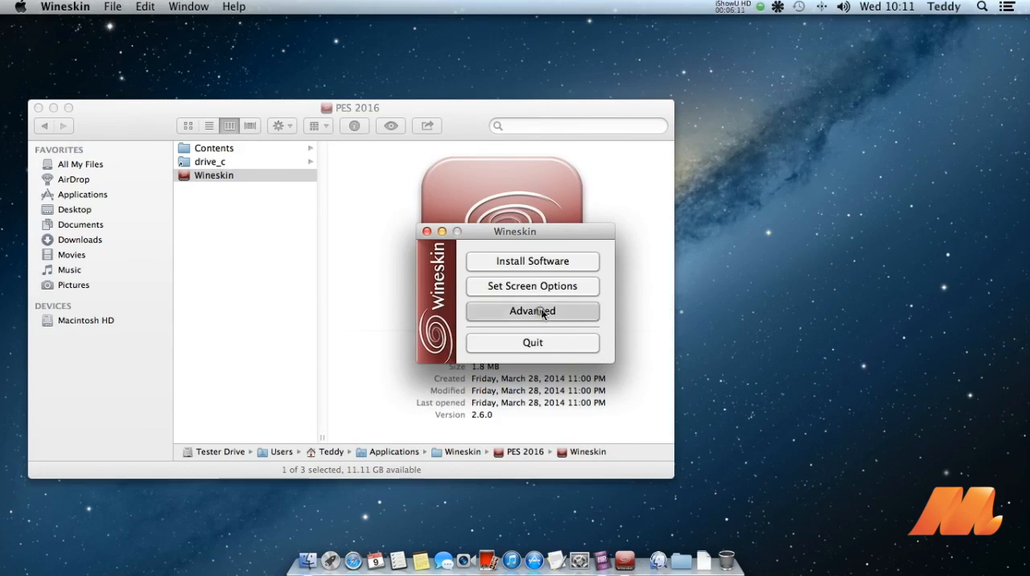
# In Advanced settings, apply PES 2016.icns as the icon and set version 1.0.
pyautogui.click(531, 312)
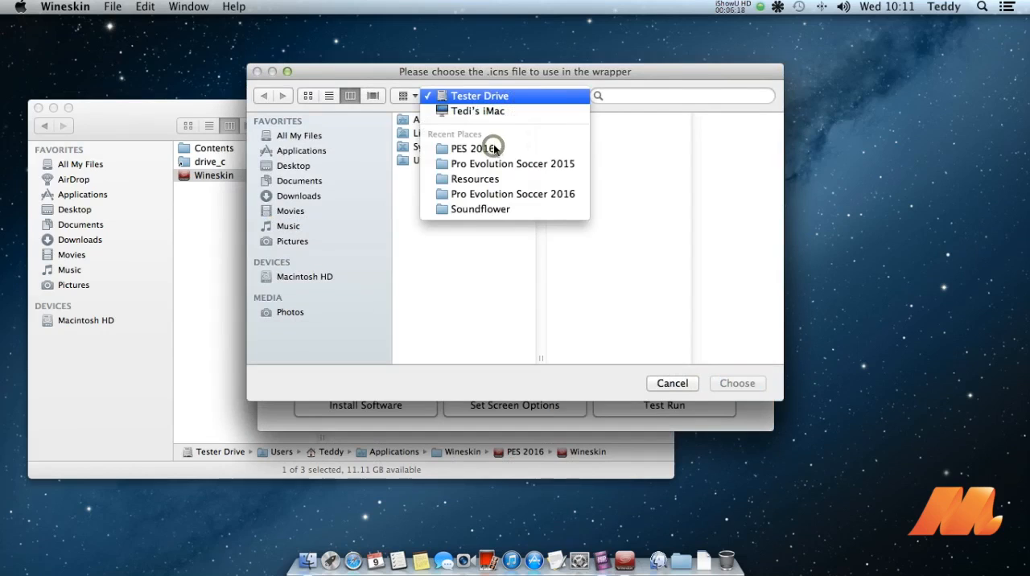
pyautogui.click(470, 148)
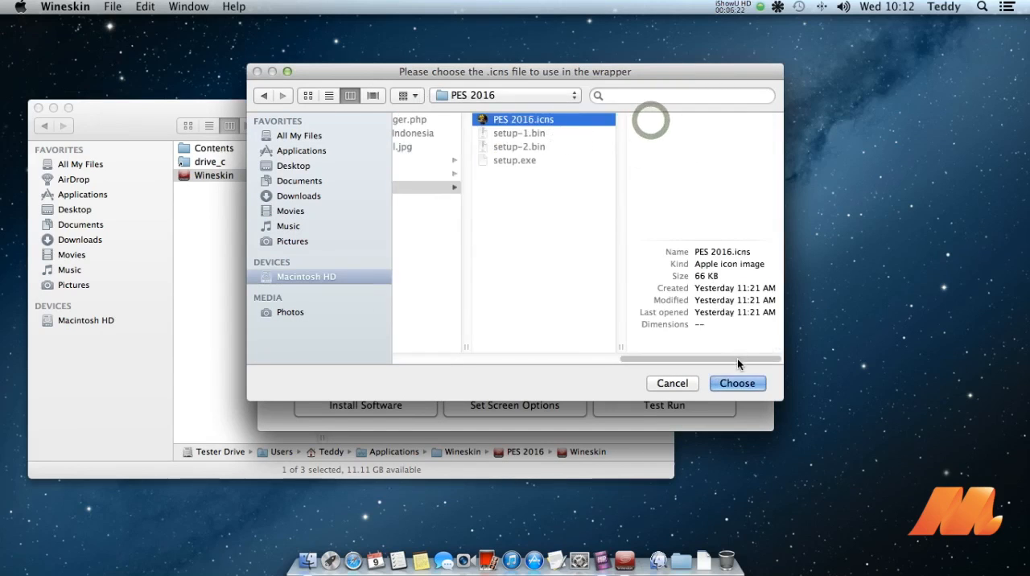
pyautogui.click(737, 383)
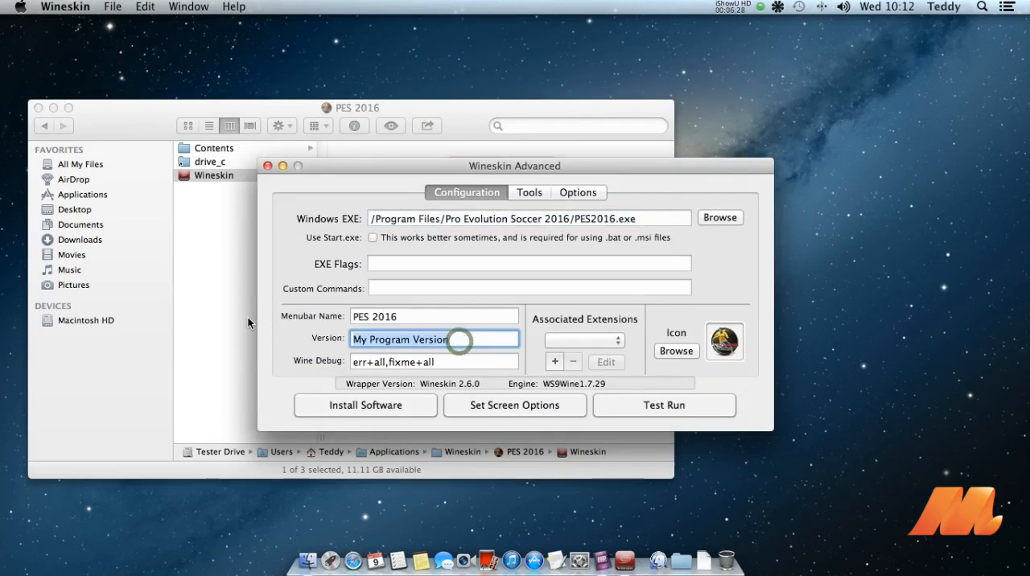
pyautogui.write('1.0')
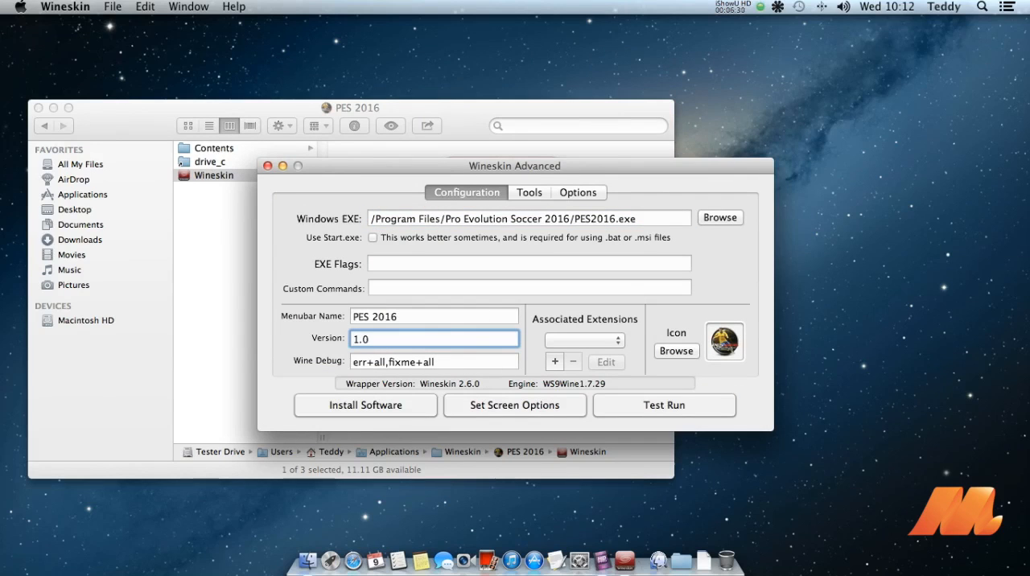
pyautogui.click(528, 193)
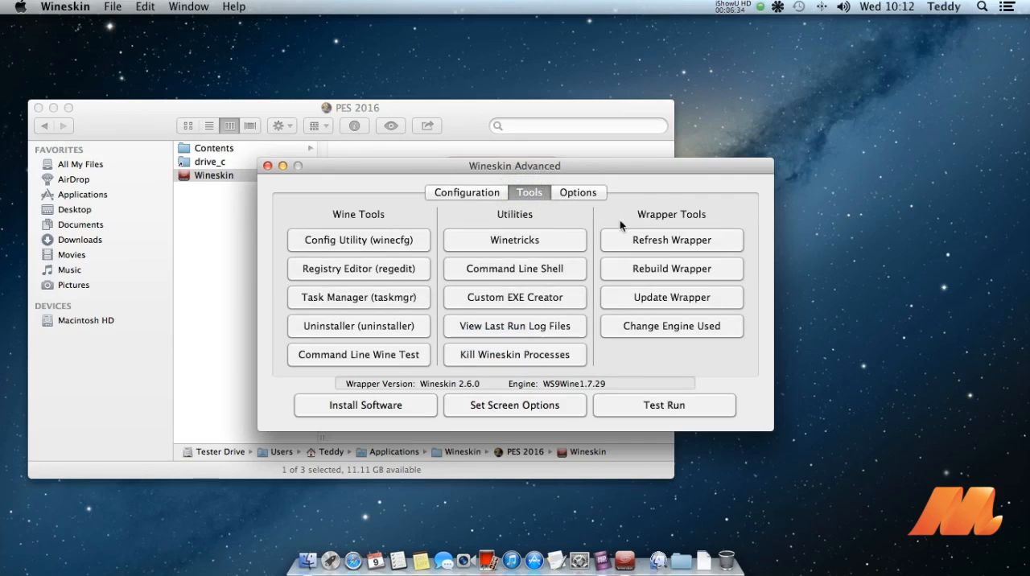
# Create a custom launcher named Settings that runs Settings.exe.
pyautogui.click(515, 296)
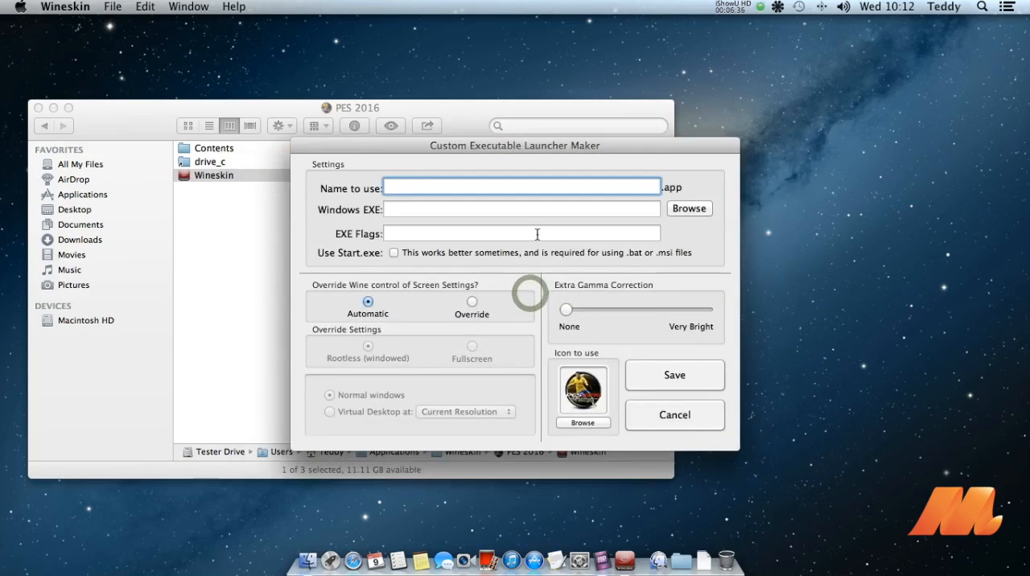
pyautogui.write('Se')
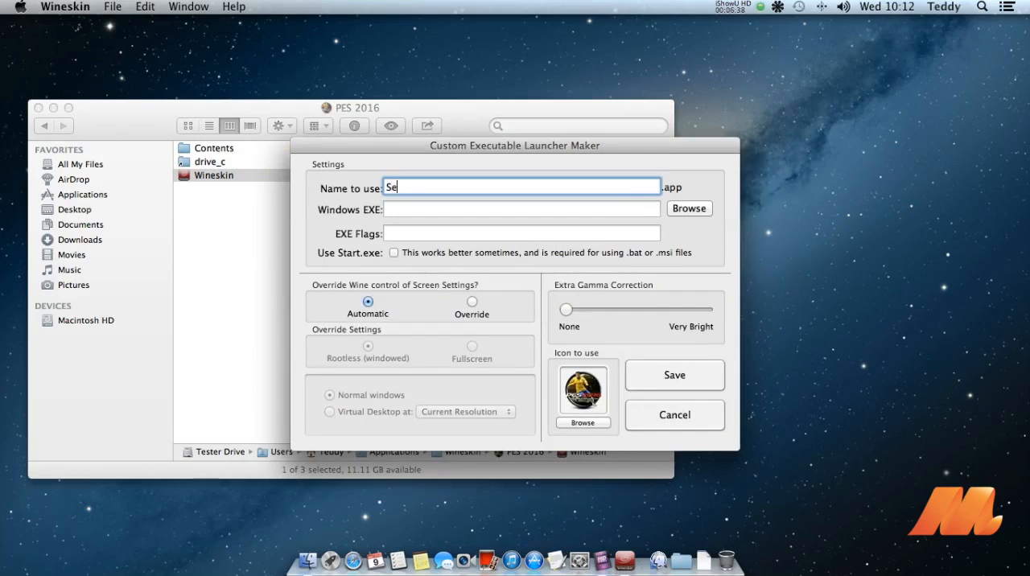
pyautogui.write('ttings')
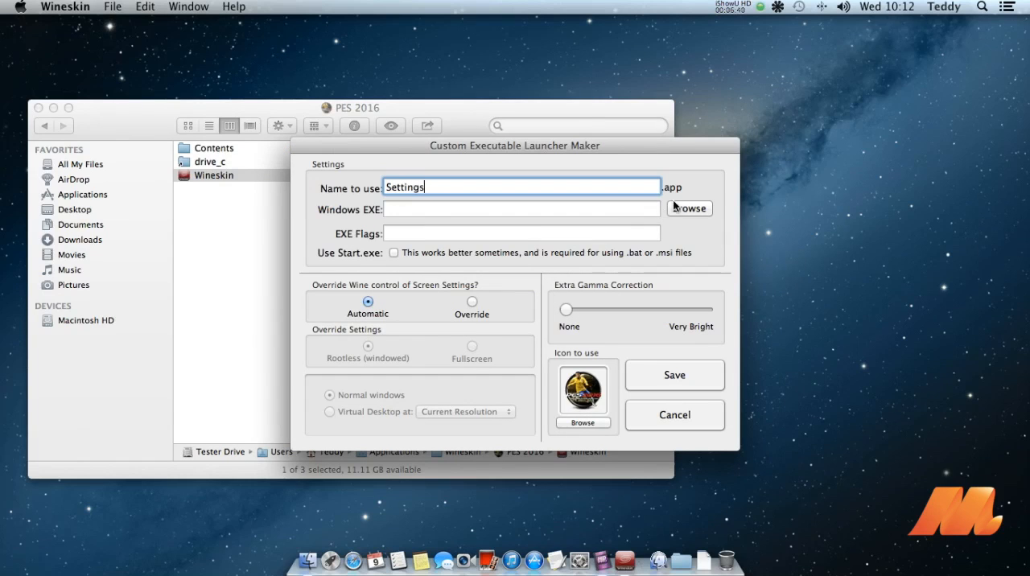
pyautogui.click(688, 209)
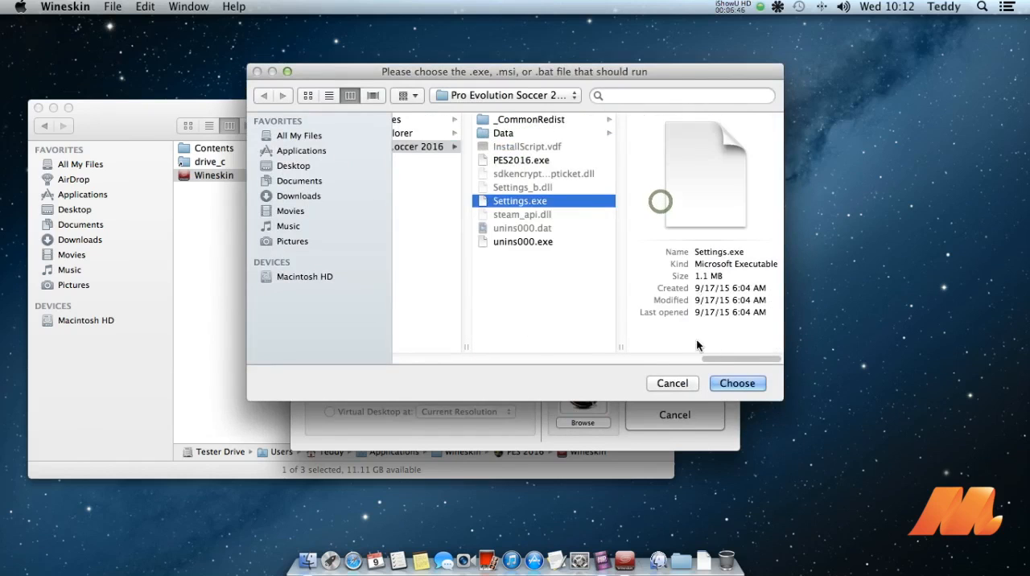
pyautogui.click(737, 383)
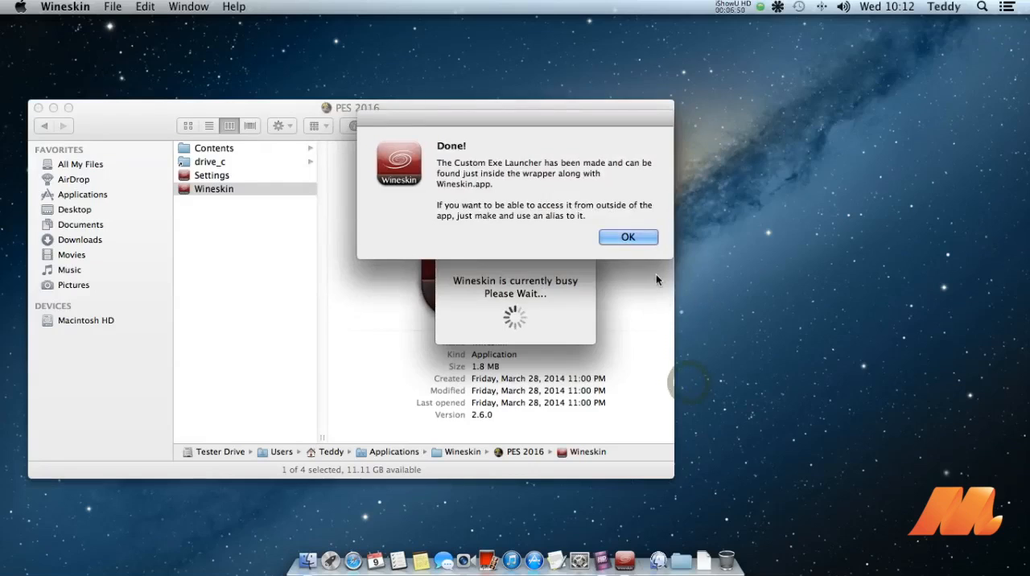
pyautogui.click(628, 236)
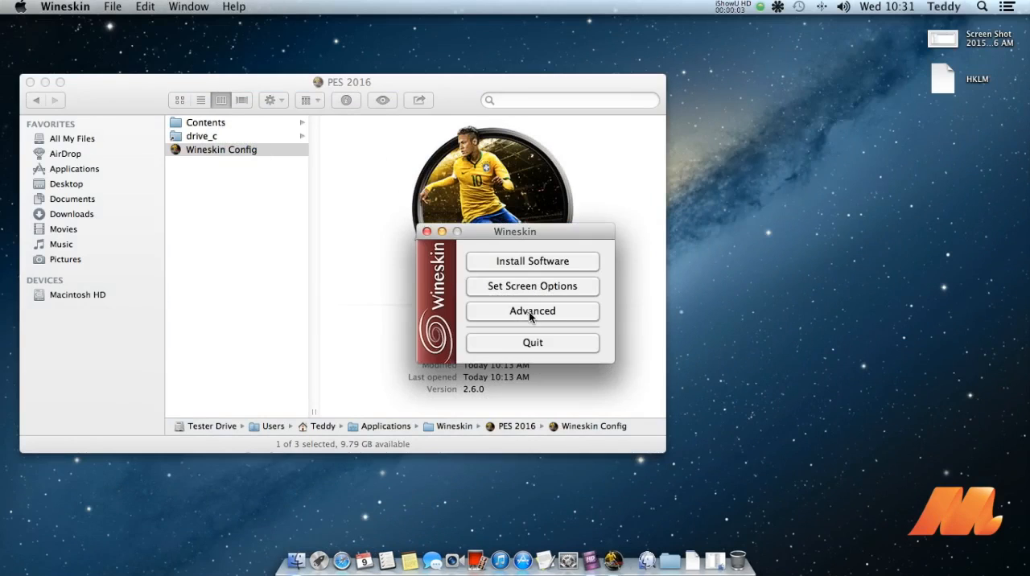
# In Advanced, browse through Program Files to choose Settings.exe as the Windows EXE.
pyautogui.click(531, 312)
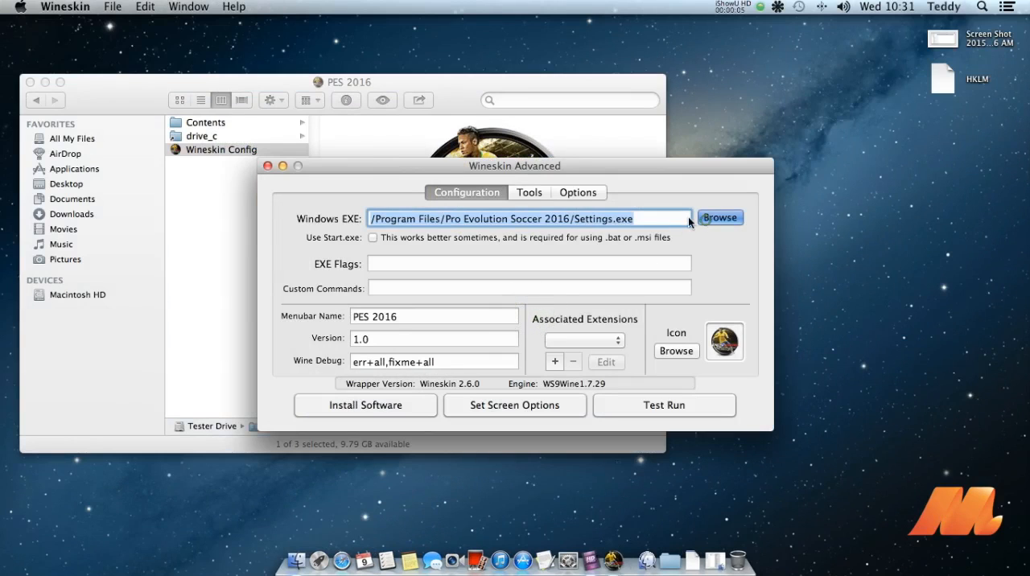
pyautogui.click(718, 217)
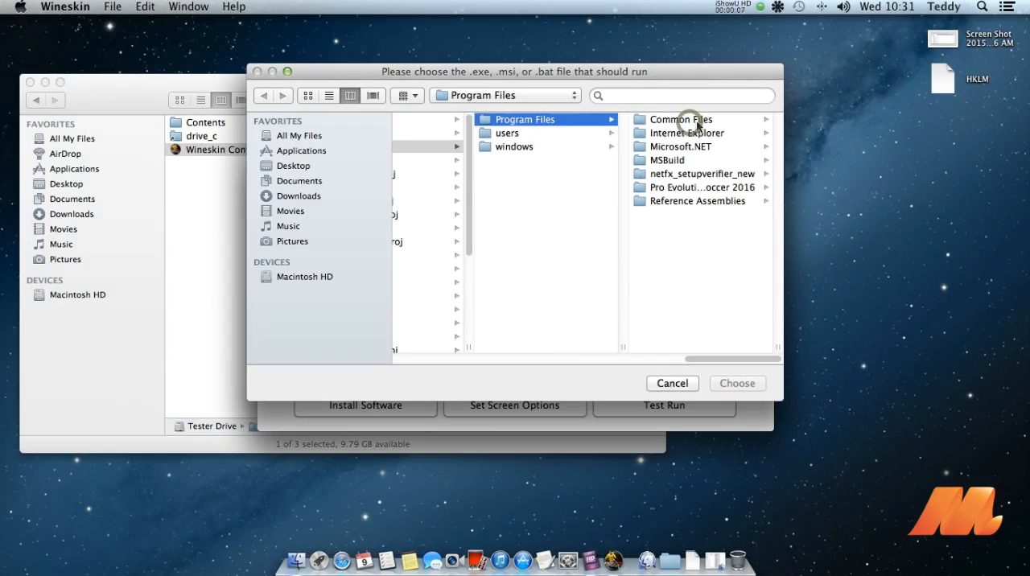
pyautogui.click(701, 186)
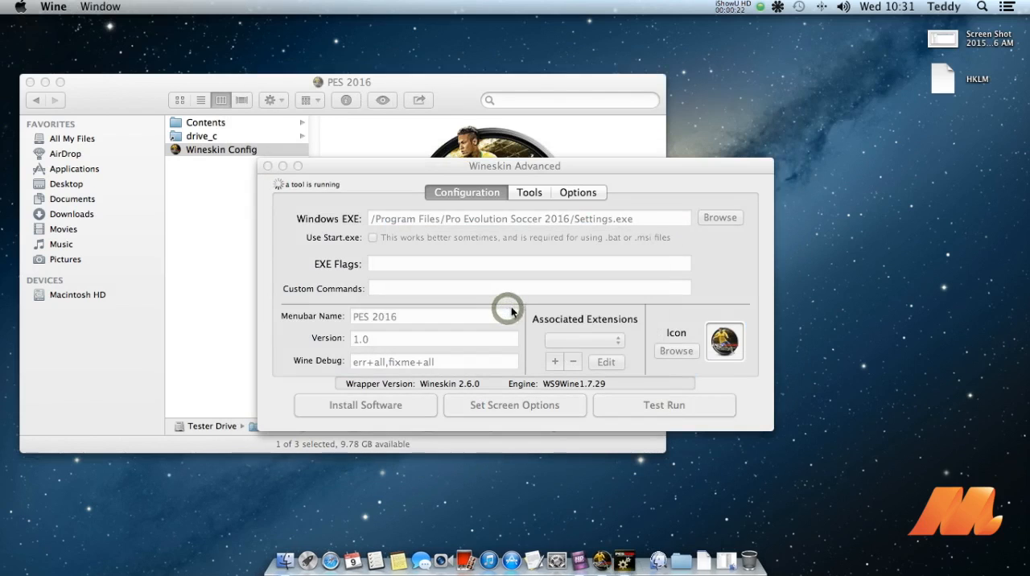
# Review the PES 2016 Settings Display, Keyboard and Controller tabs and confirm with OK.
pyautogui.click(663, 405)
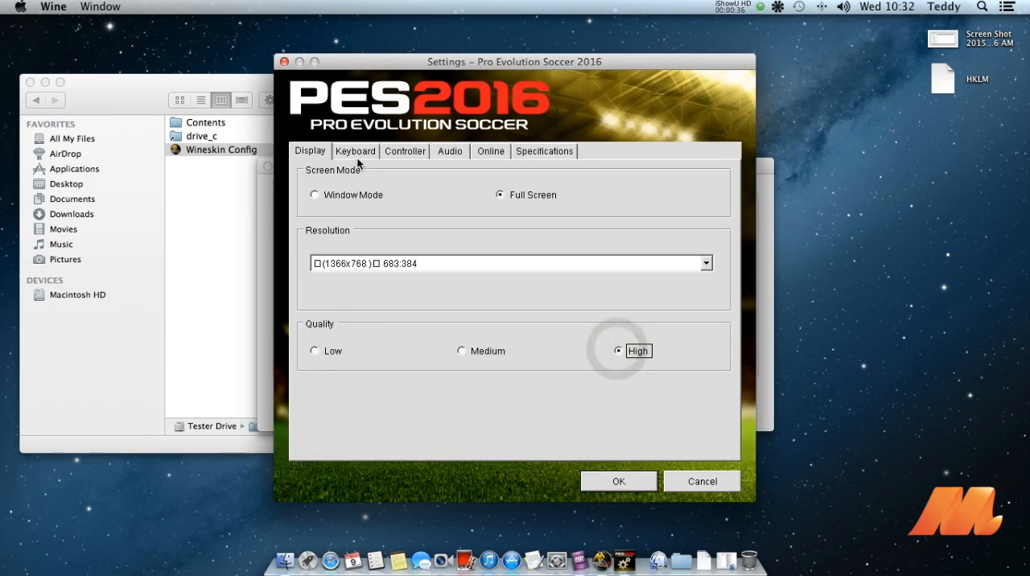
pyautogui.click(356, 151)
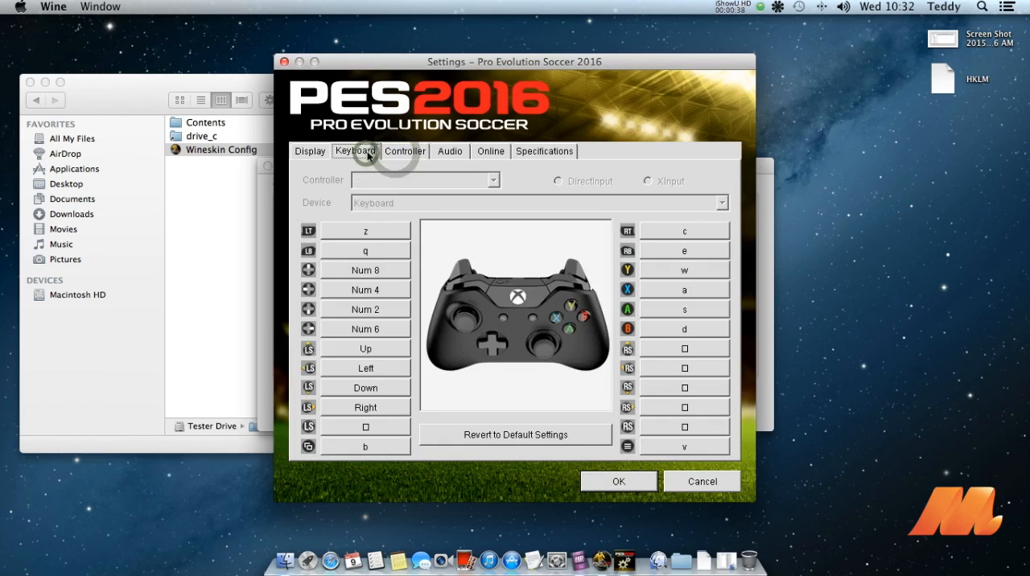
pyautogui.click(404, 151)
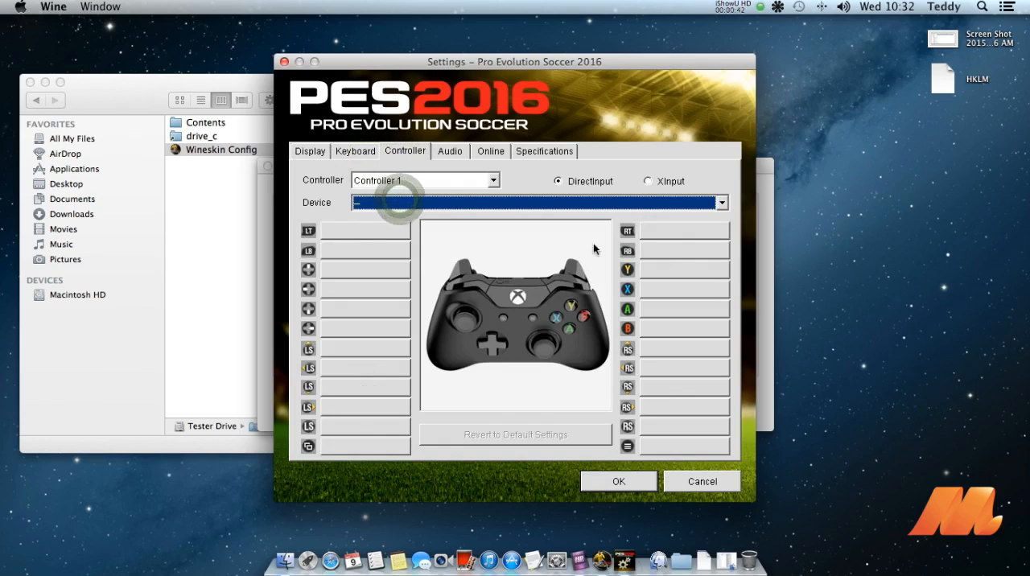
pyautogui.click(309, 151)
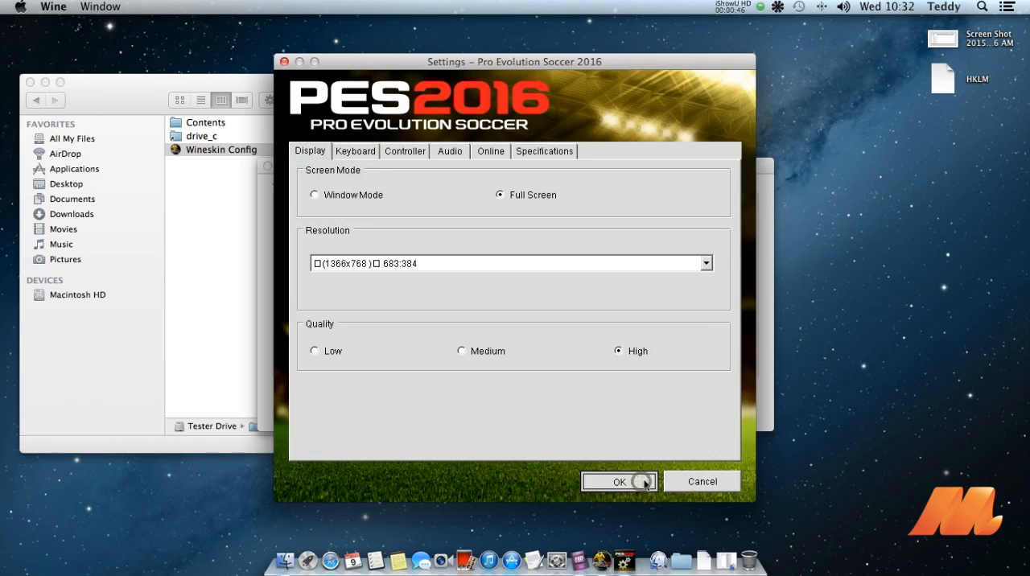
pyautogui.click(618, 481)
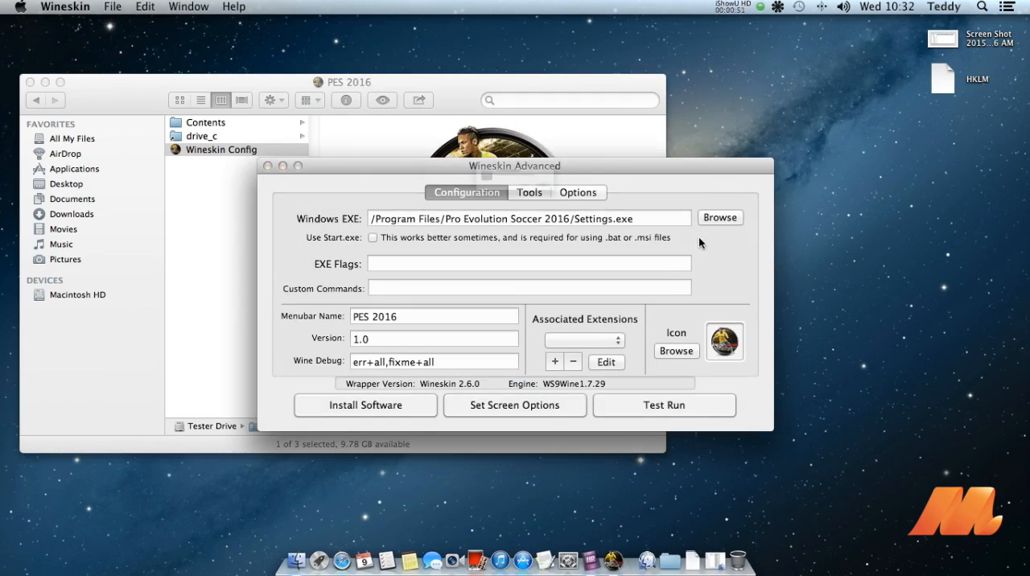
# Set PES2016.exe as the wrapper's Windows executable and close the Wineskin configuration.
pyautogui.click(719, 217)
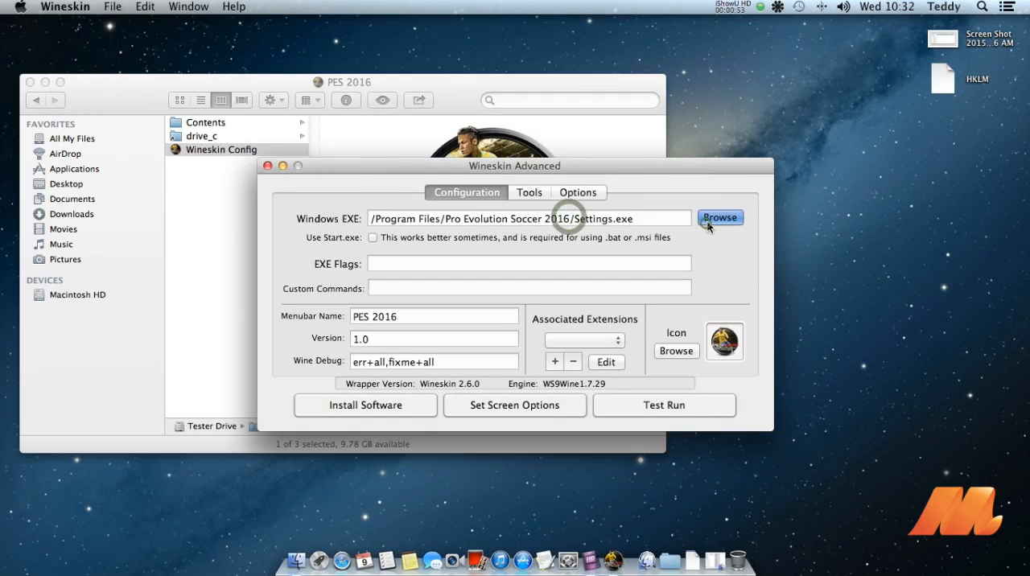
pyautogui.click(717, 217)
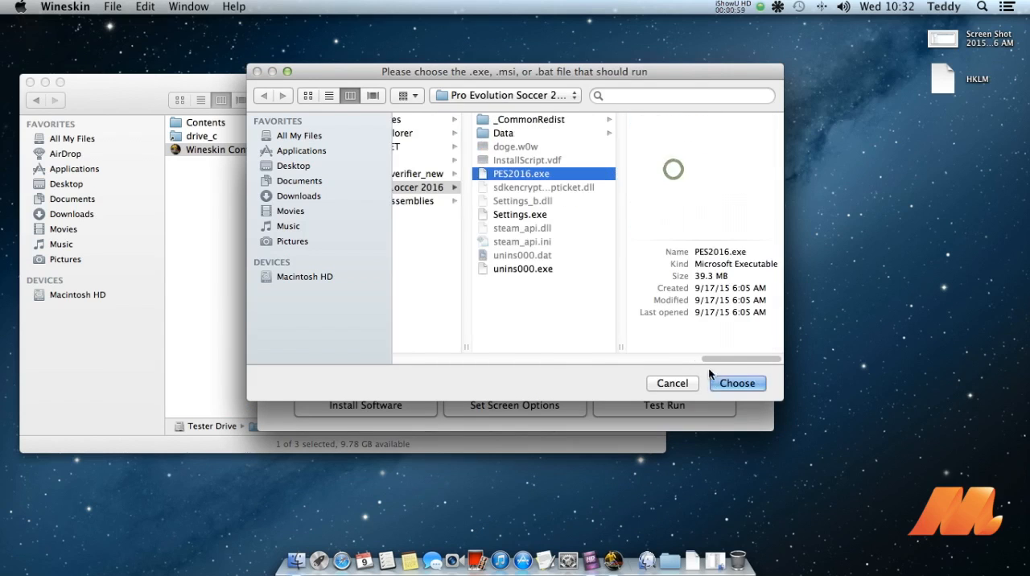
pyautogui.click(737, 383)
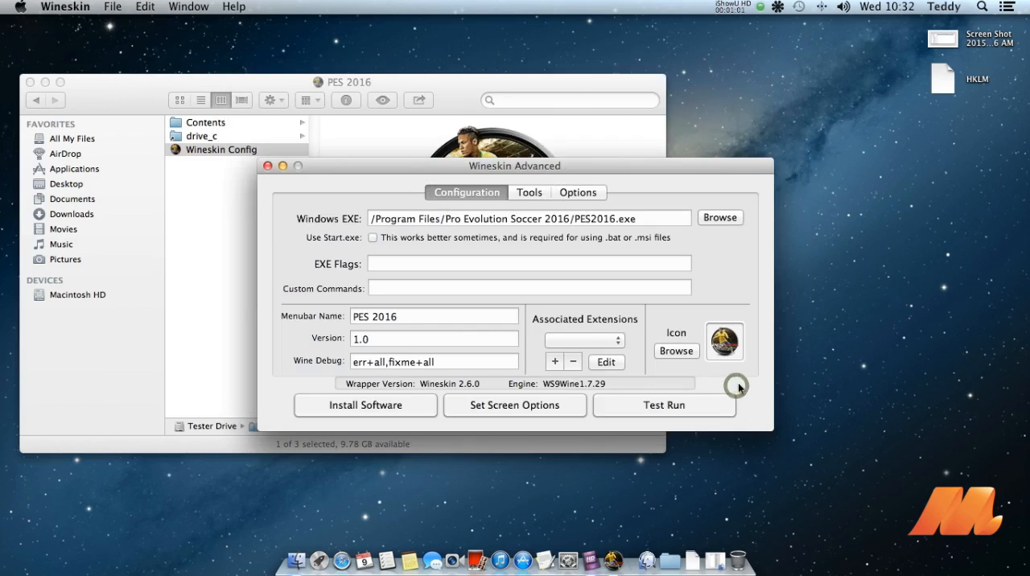
pyautogui.click(527, 193)
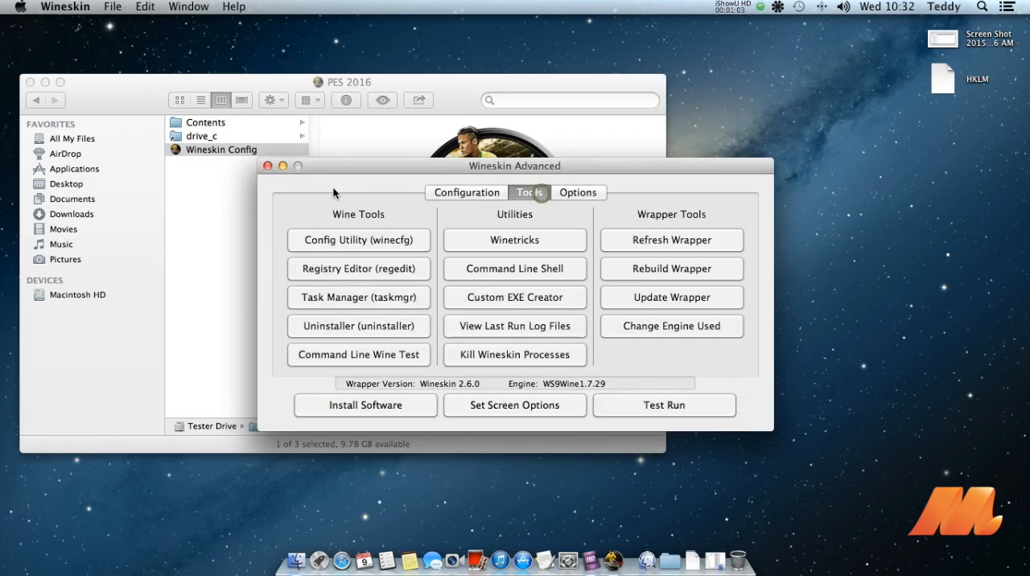
pyautogui.click(267, 165)
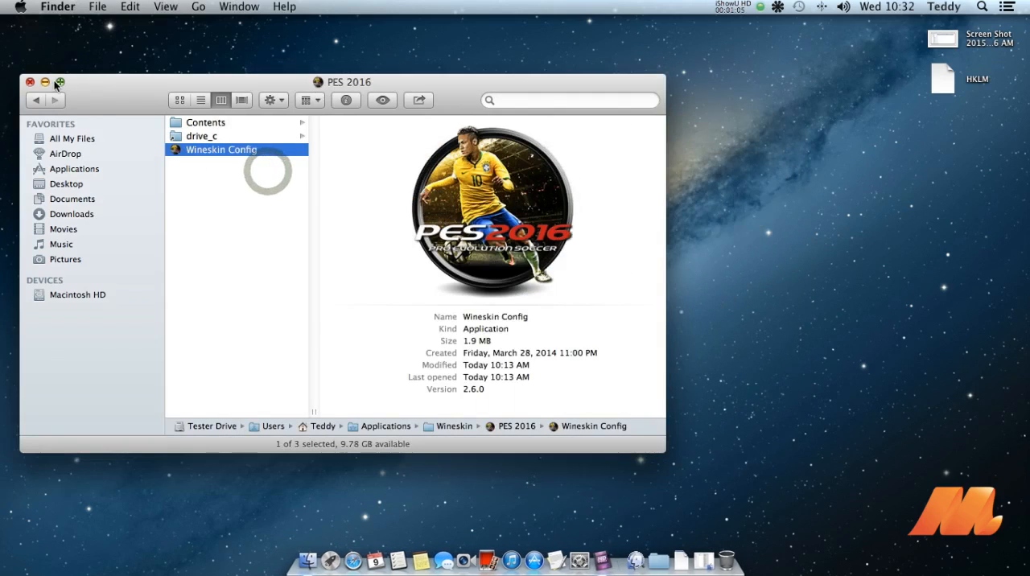
# Close the PES 2016 wrapper's Finder window and return to the empty desktop.
pyautogui.click(30, 82)
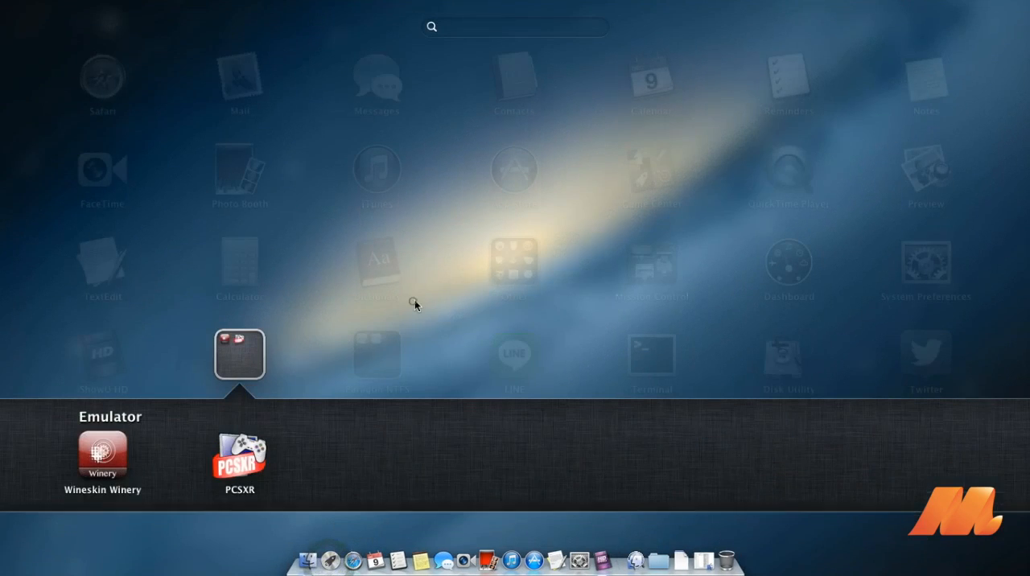
pyautogui.click(100, 463)
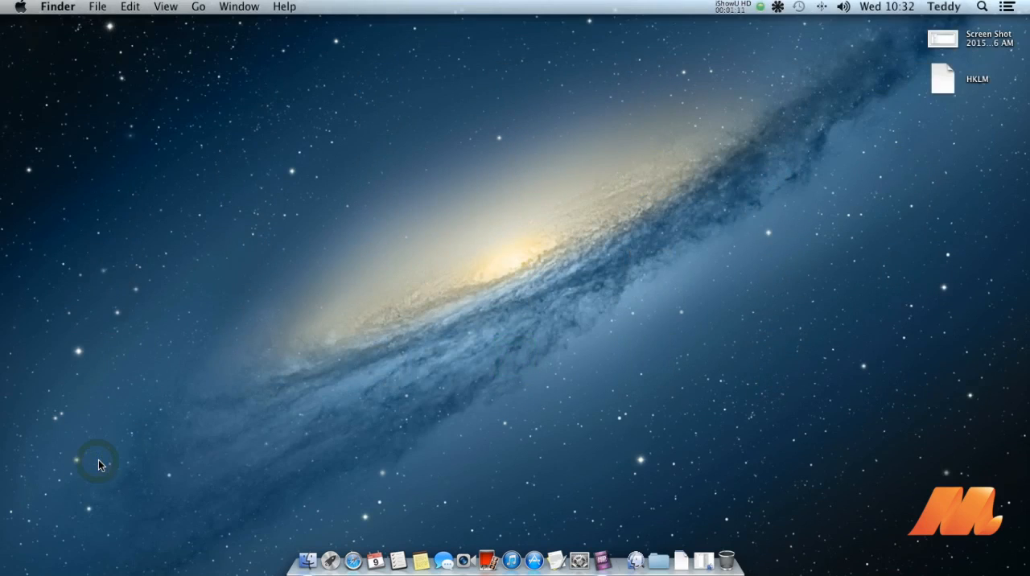